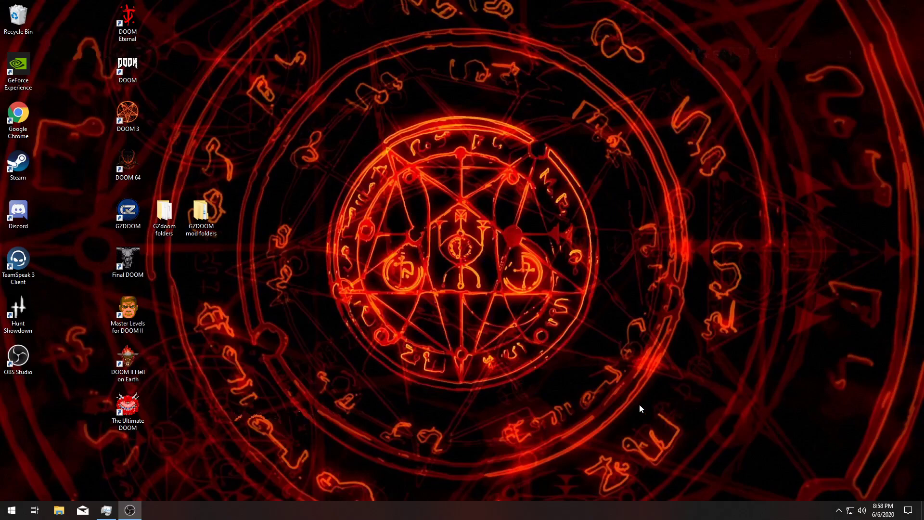
mouse_move(582, 392)
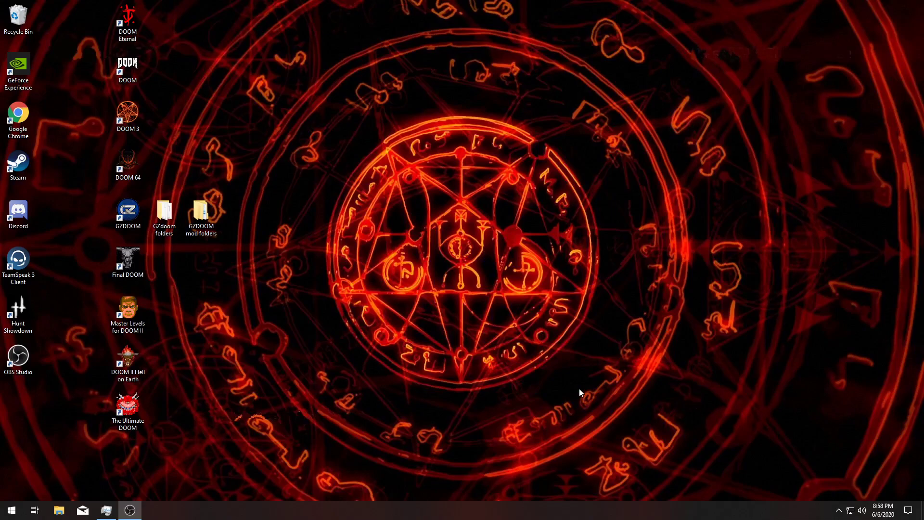
mouse_move(417, 294)
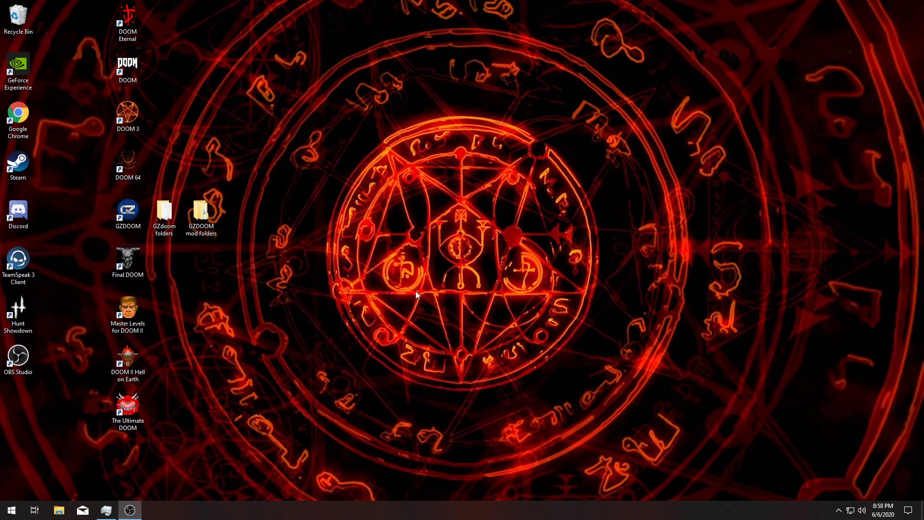
mouse_move(418, 324)
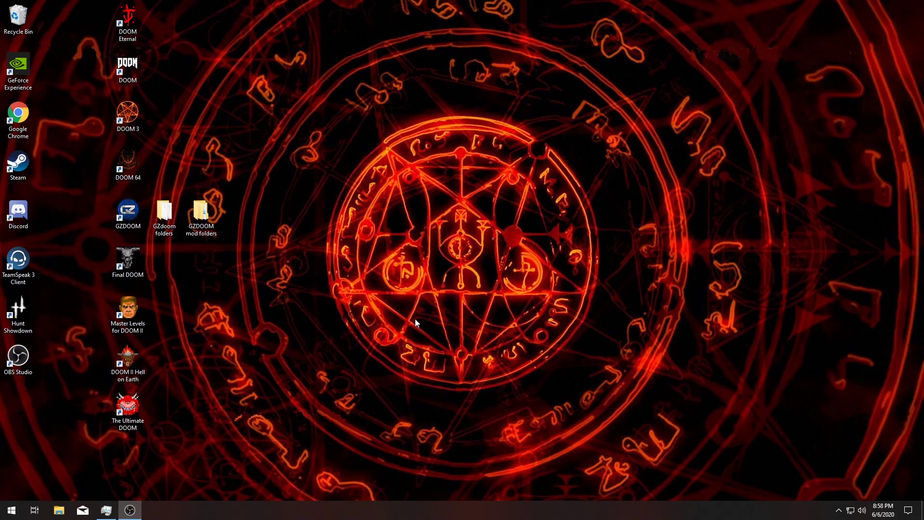
mouse_move(380, 337)
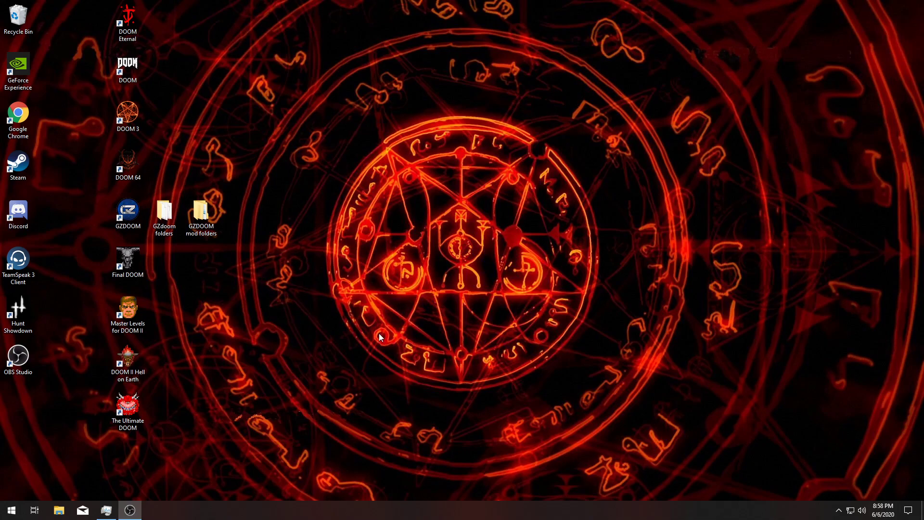
mouse_move(428, 334)
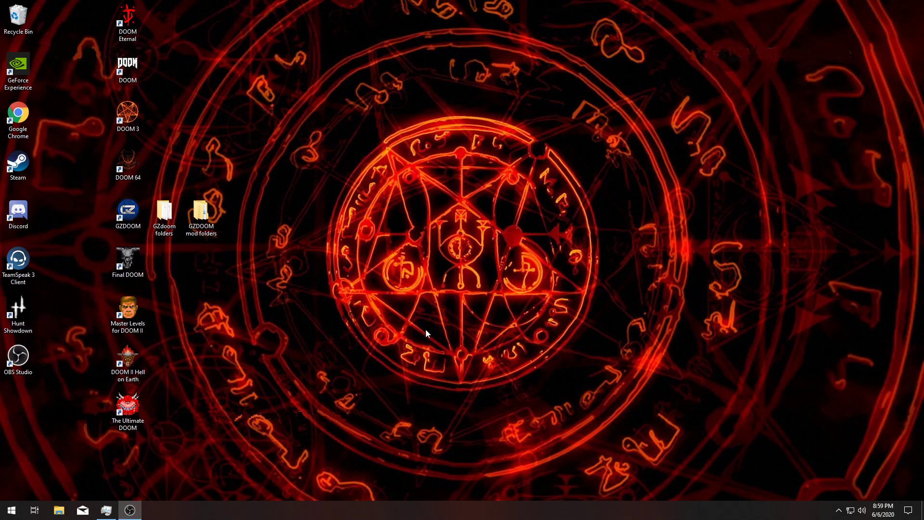
mouse_move(502, 331)
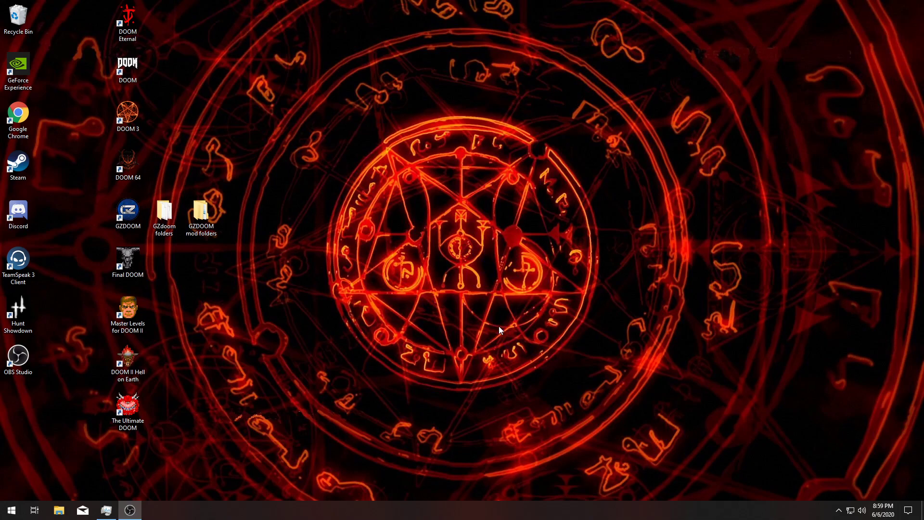
Browse into the GZdoom folders desktop shortcut, locating the skins folder and the gzdoom application file
left_click(127, 213)
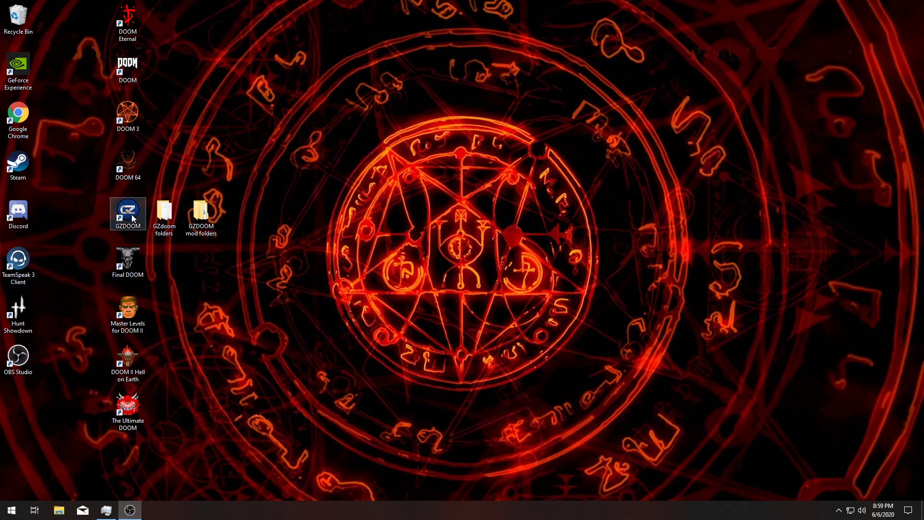
mouse_move(397, 302)
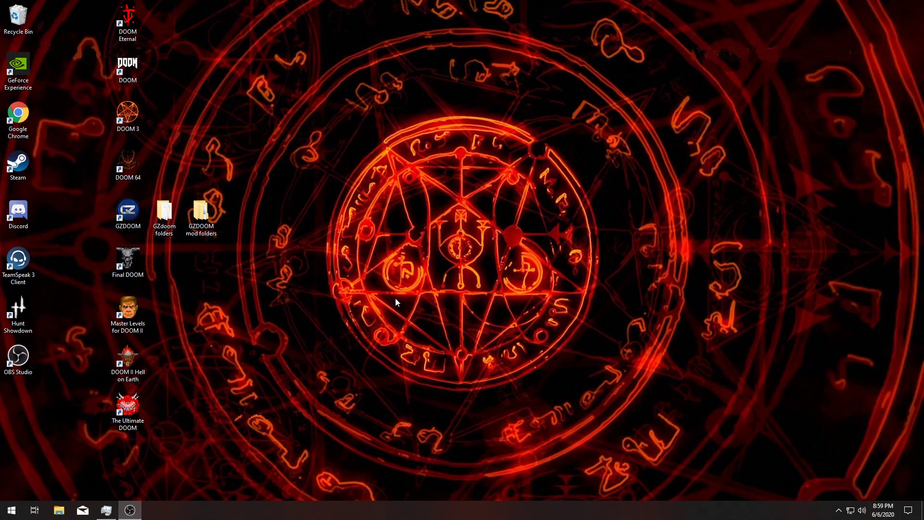
mouse_move(270, 101)
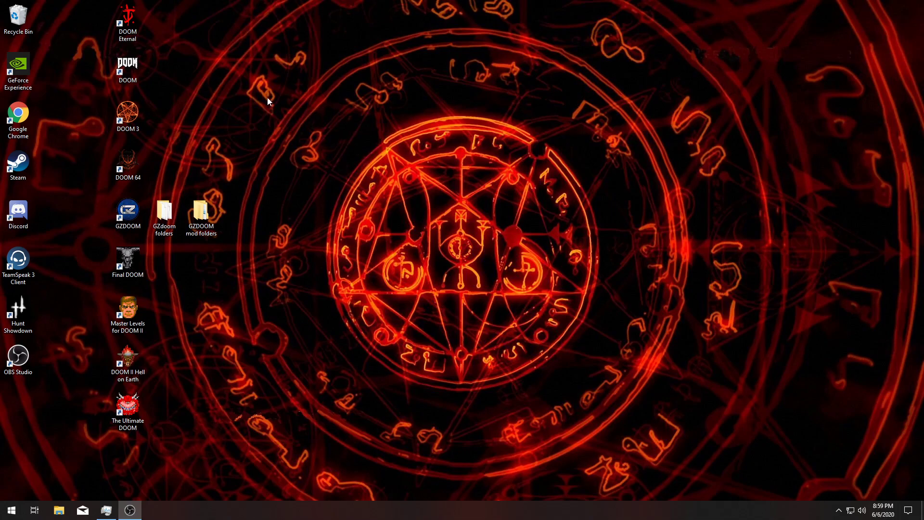
mouse_move(480, 135)
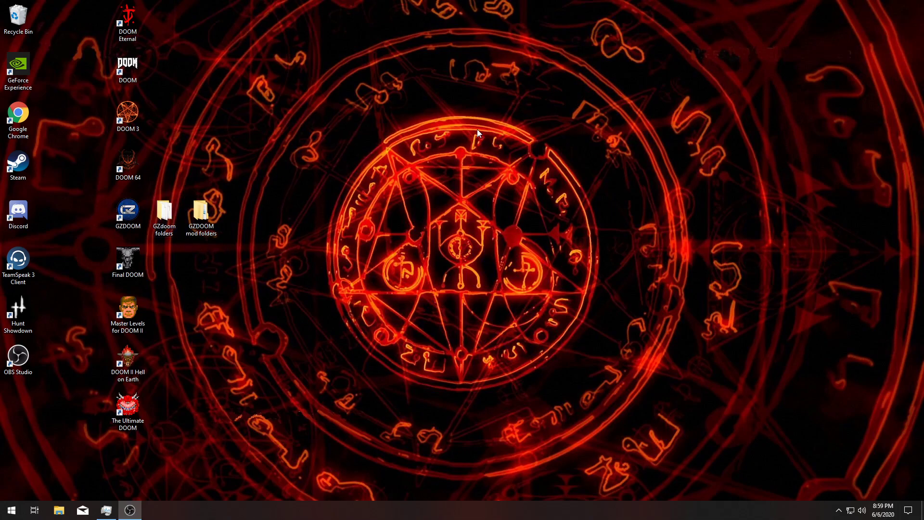
mouse_move(590, 308)
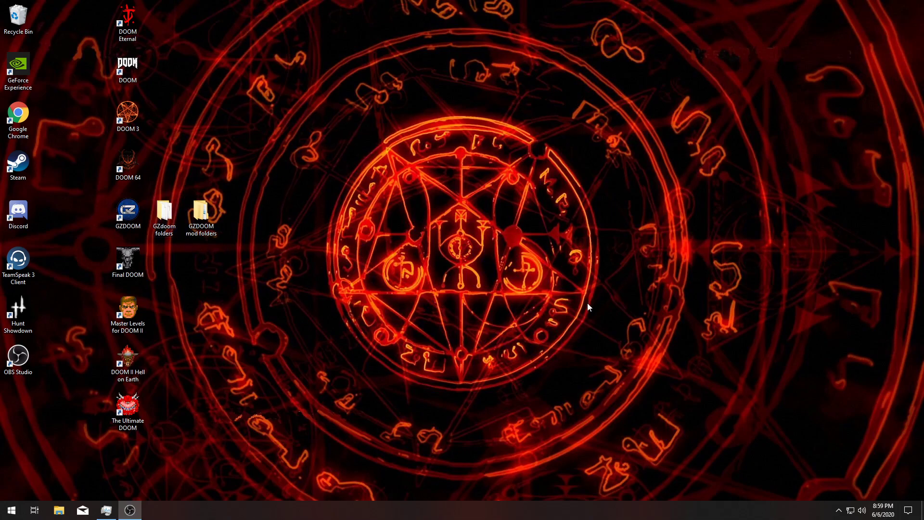
mouse_move(254, 269)
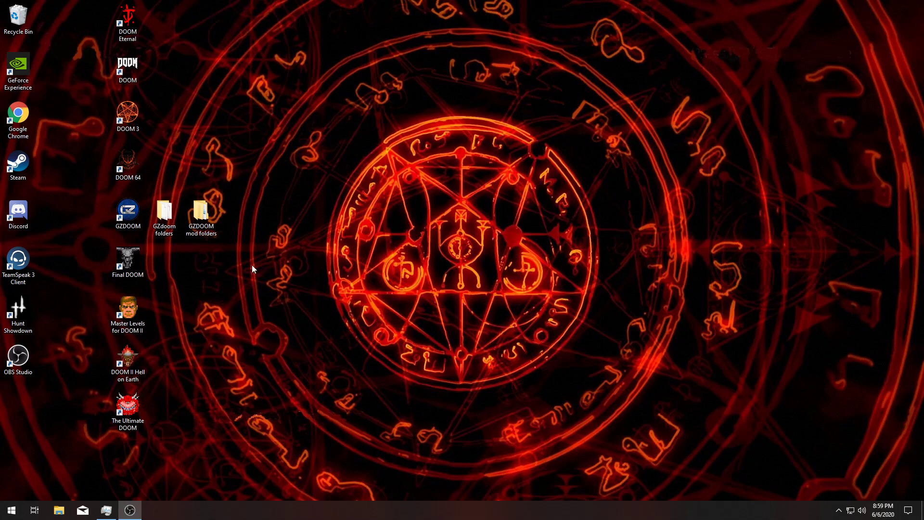
left_click(165, 215)
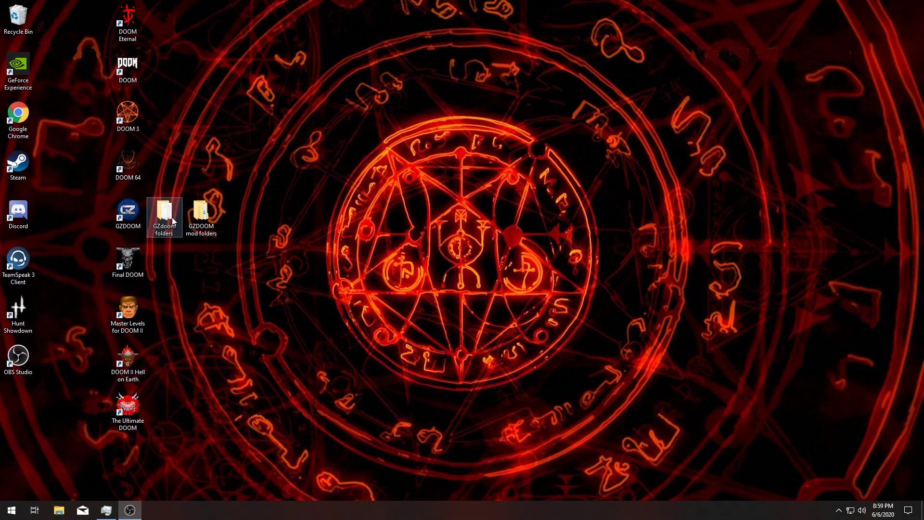
double_click(164, 213)
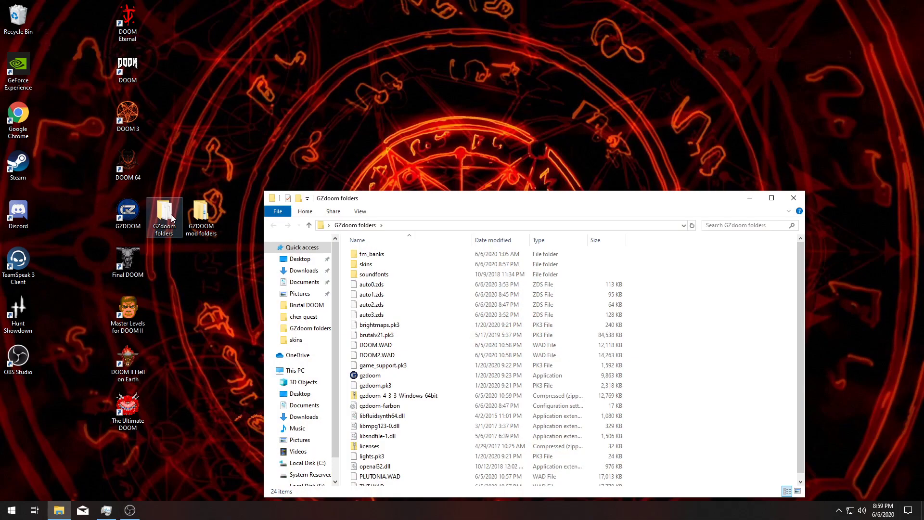
mouse_move(366, 264)
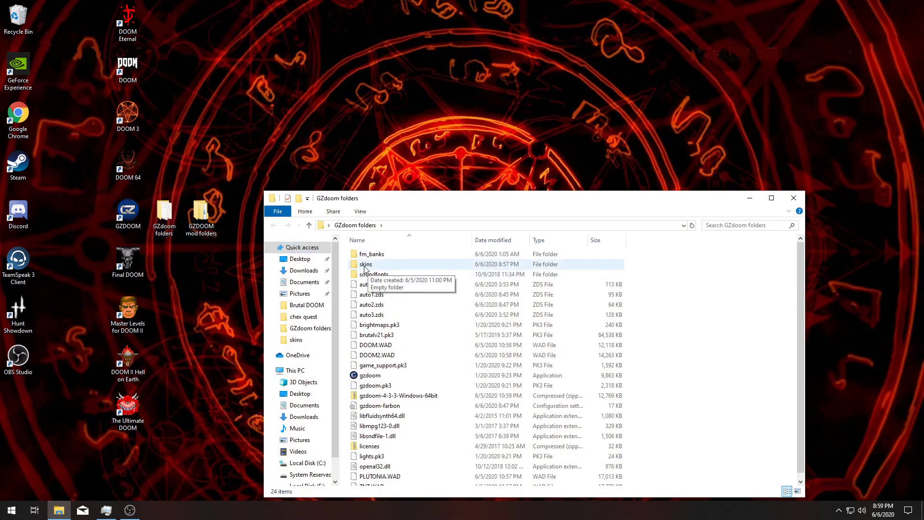
left_click(366, 264)
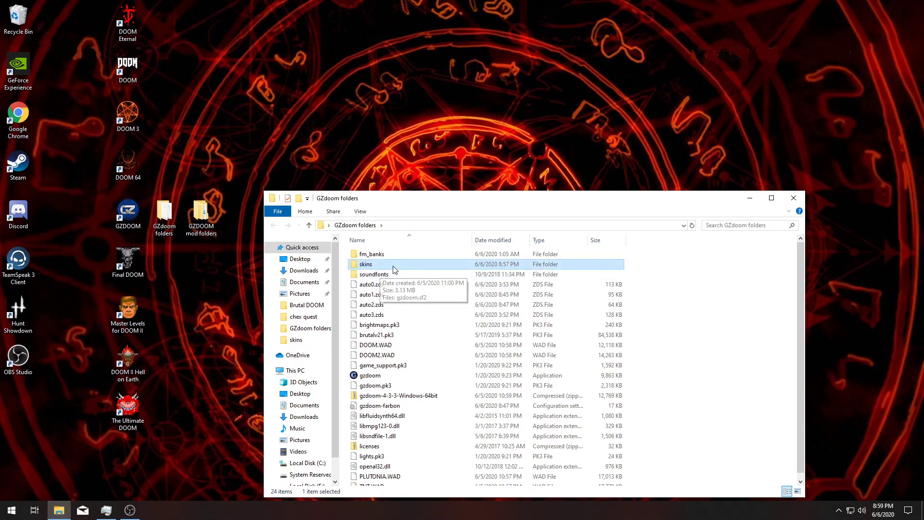
mouse_move(608, 154)
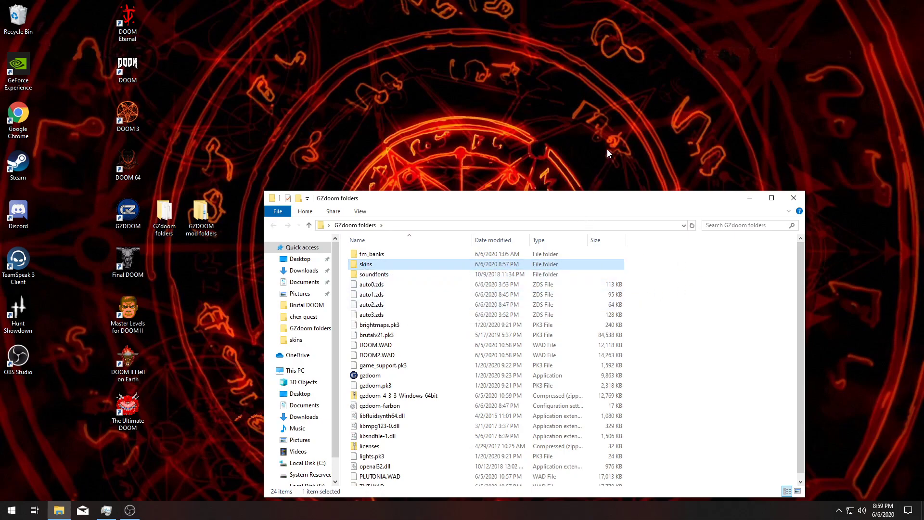
mouse_move(609, 203)
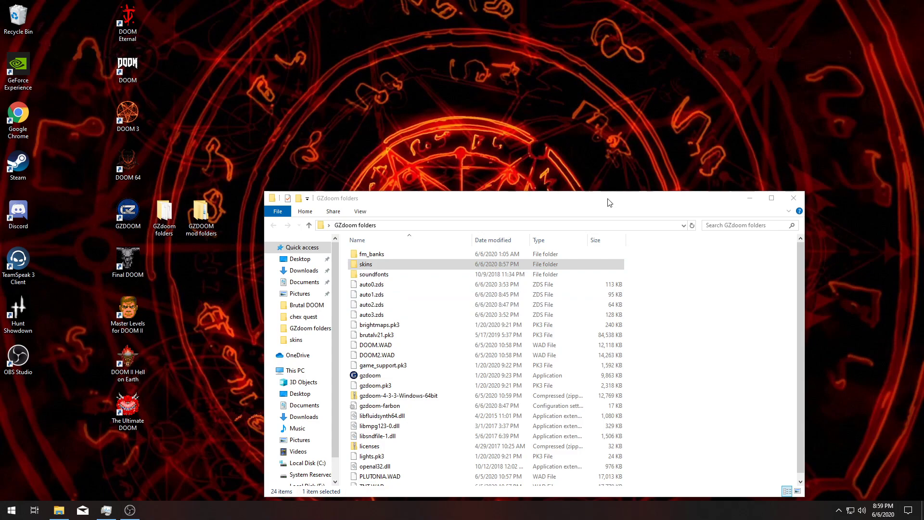
mouse_move(604, 206)
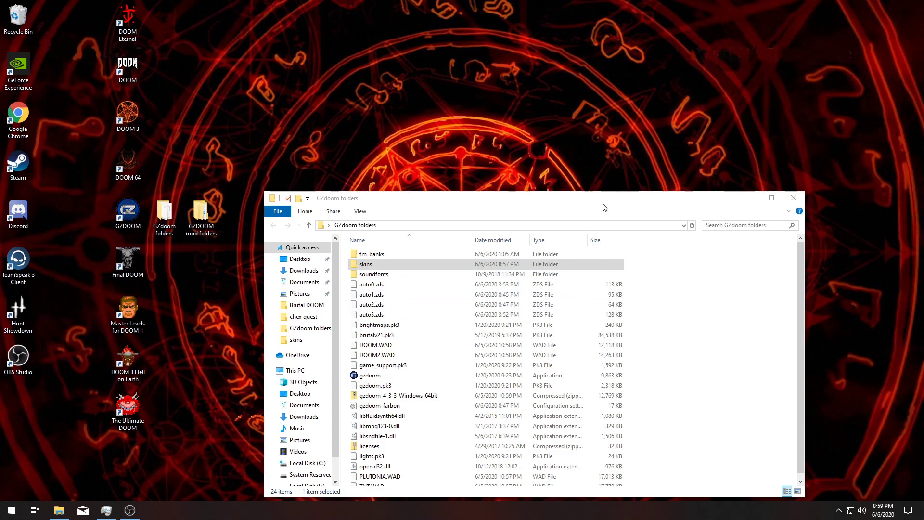
mouse_move(580, 204)
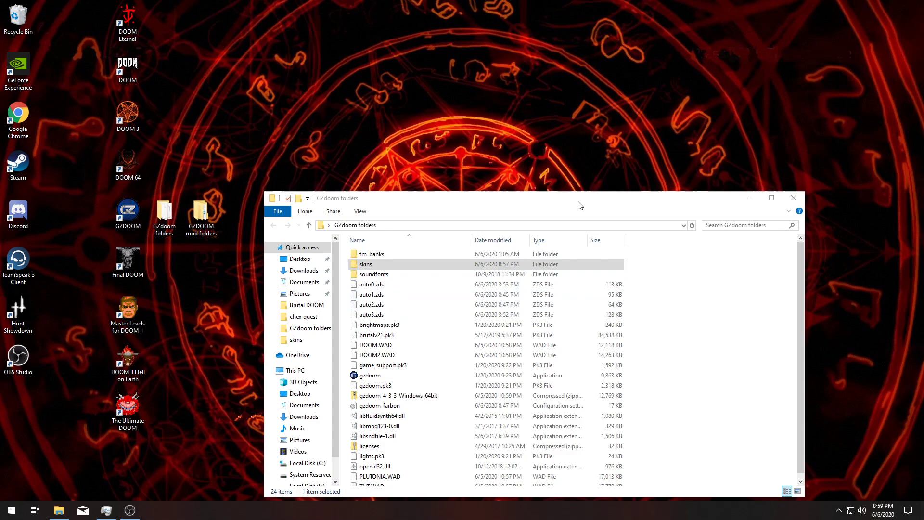
mouse_move(662, 300)
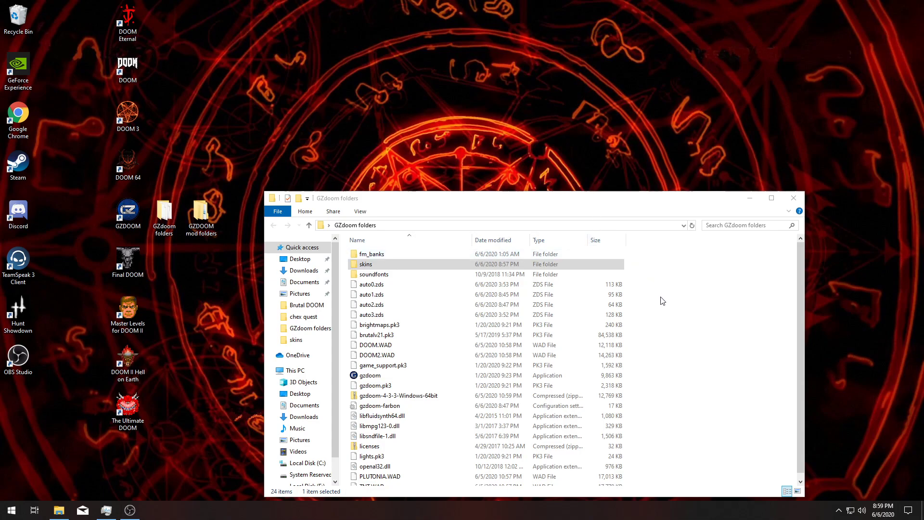
mouse_move(418, 351)
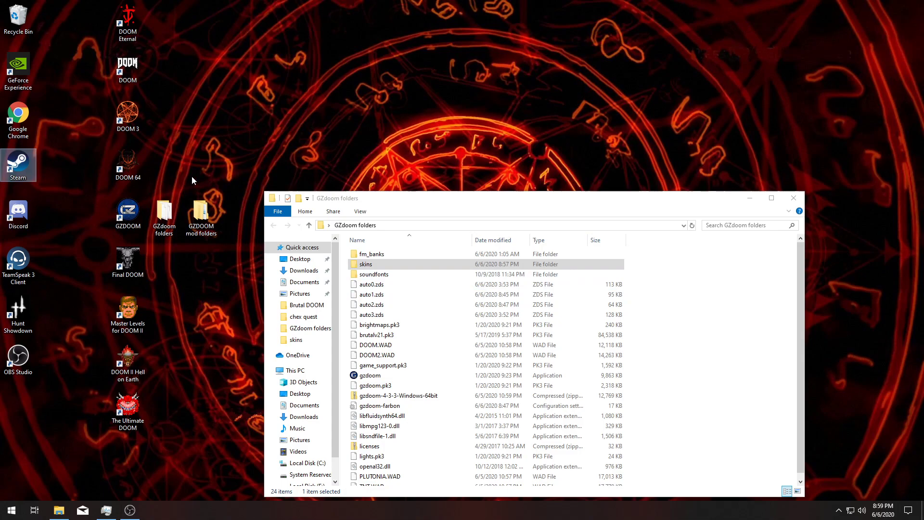
mouse_move(49, 169)
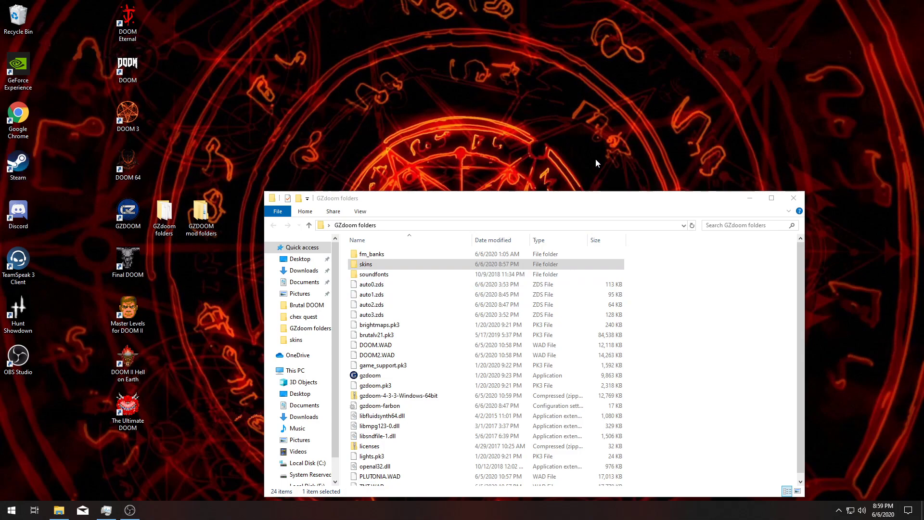
mouse_move(530, 241)
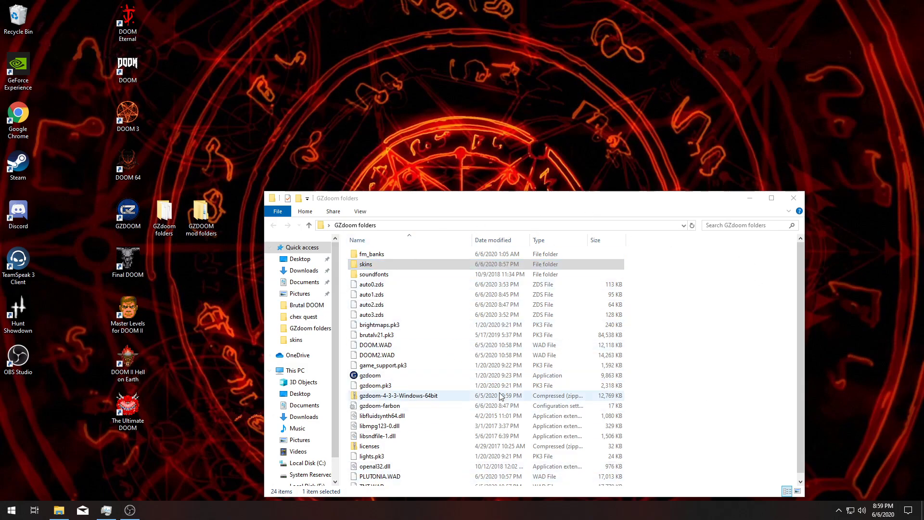
left_click(375, 385)
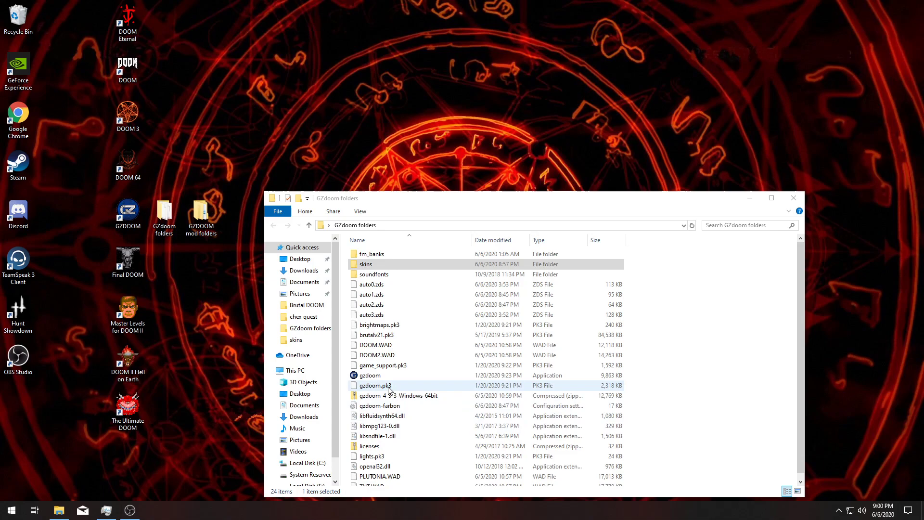
double_click(369, 375)
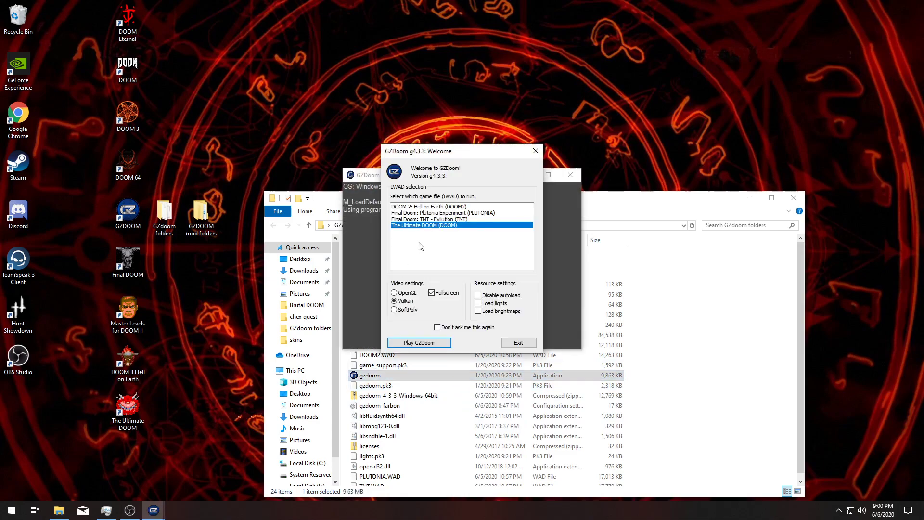
mouse_move(536, 181)
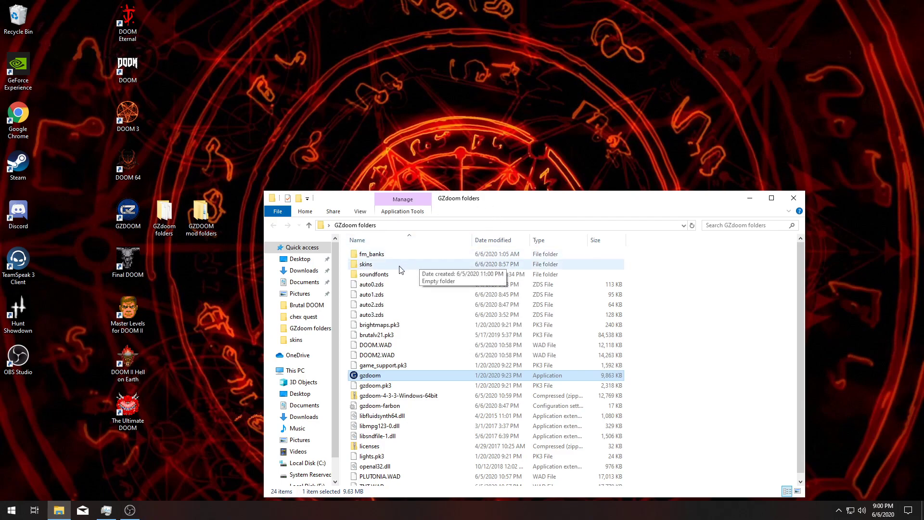
Copy the Chex Quest WAD from the chex quest mod folder into the skins folder
double_click(366, 264)
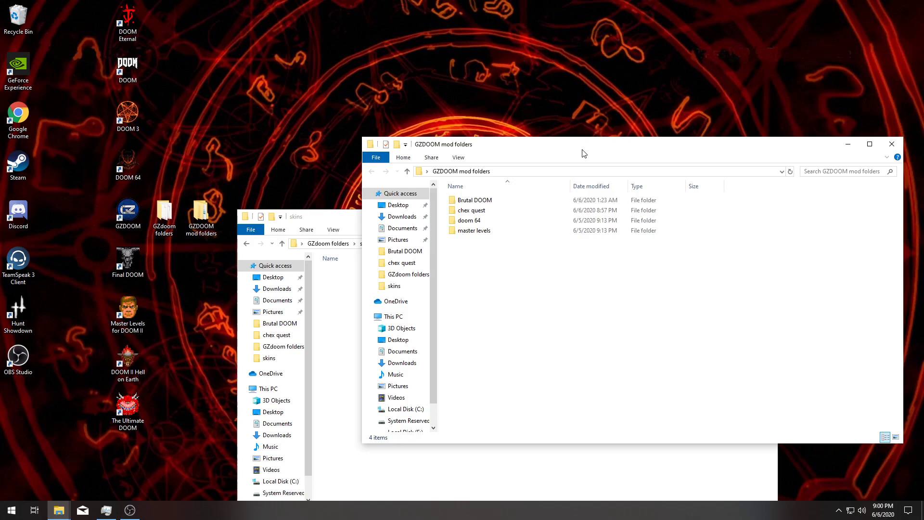
mouse_move(553, 151)
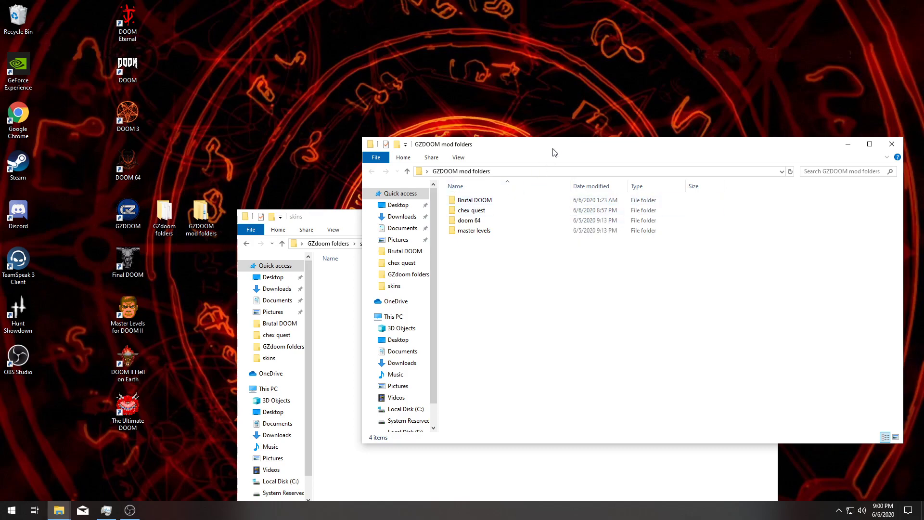
double_click(470, 210)
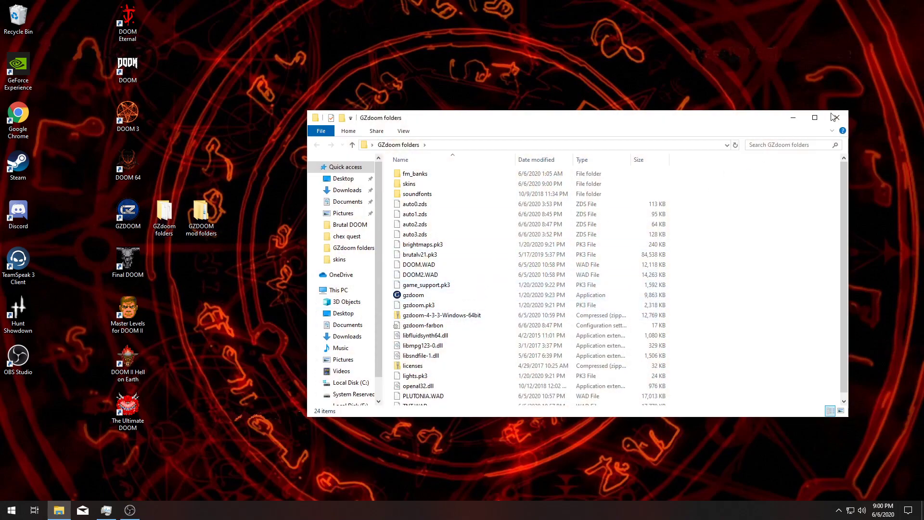
Launch GZDoom from the desktop shortcut and start it full-screen into the Chex Quest title menu
left_click(836, 118)
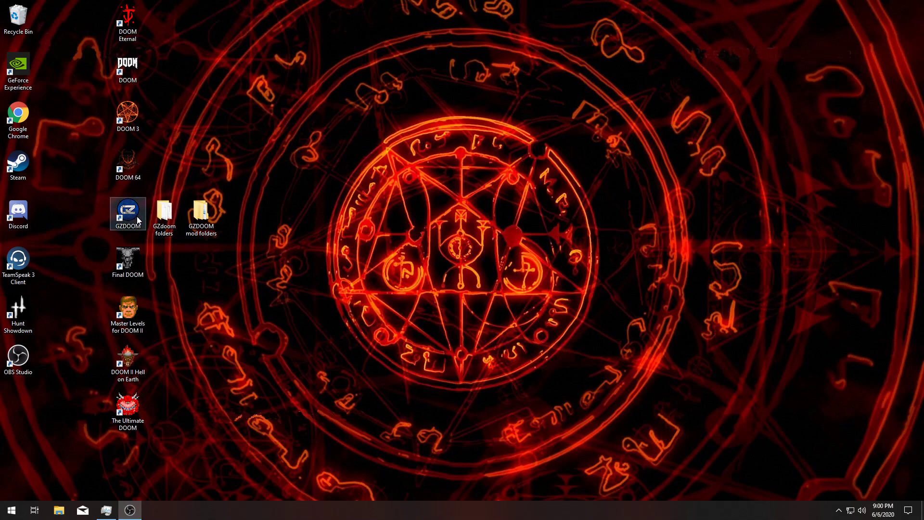
double_click(127, 211)
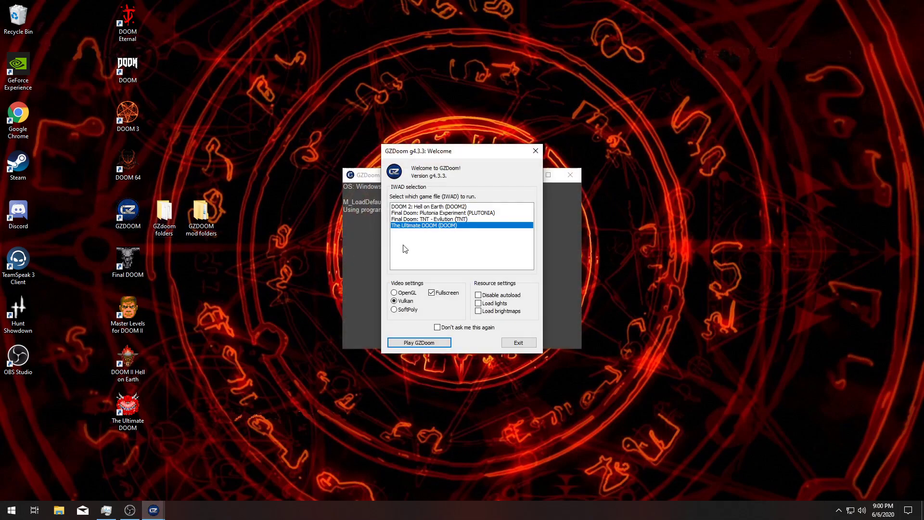
mouse_move(445, 227)
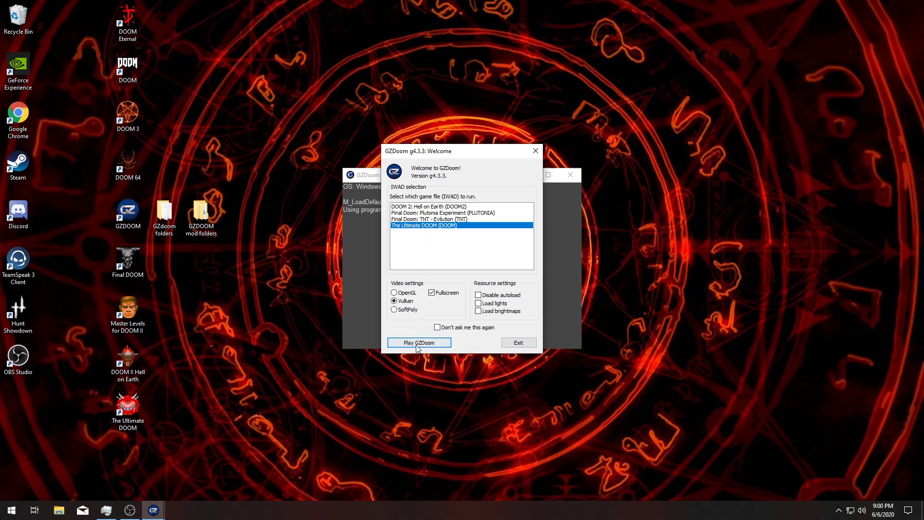
left_click(419, 343)
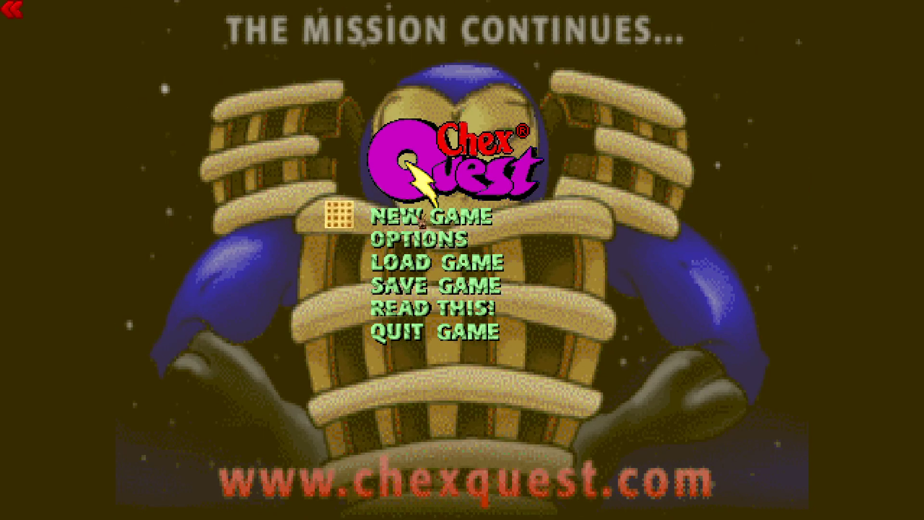
Start a new Chex Quest game, move through the first level to its finish screen, then quit
left_click(431, 223)
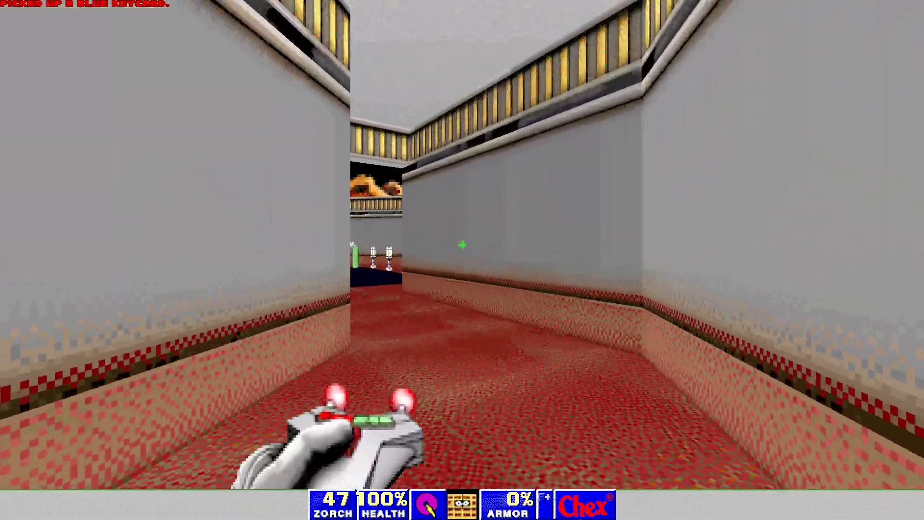
key("W")
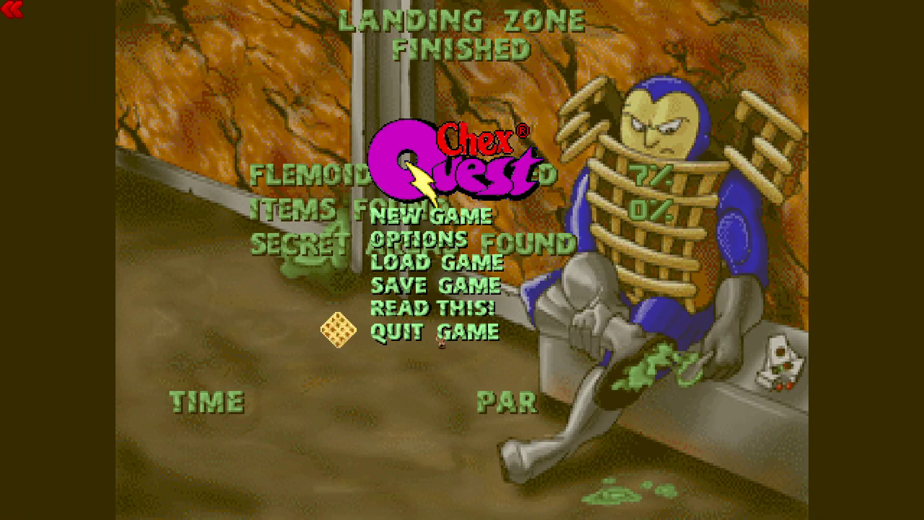
left_click(435, 329)
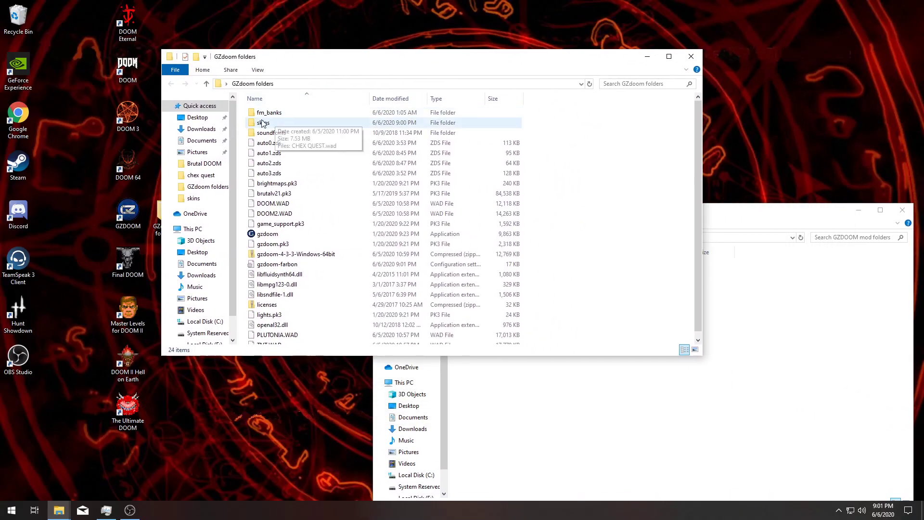
Drag CHEX QUEST 2.wad from the chex quest mod folder into the skins folder
double_click(263, 122)
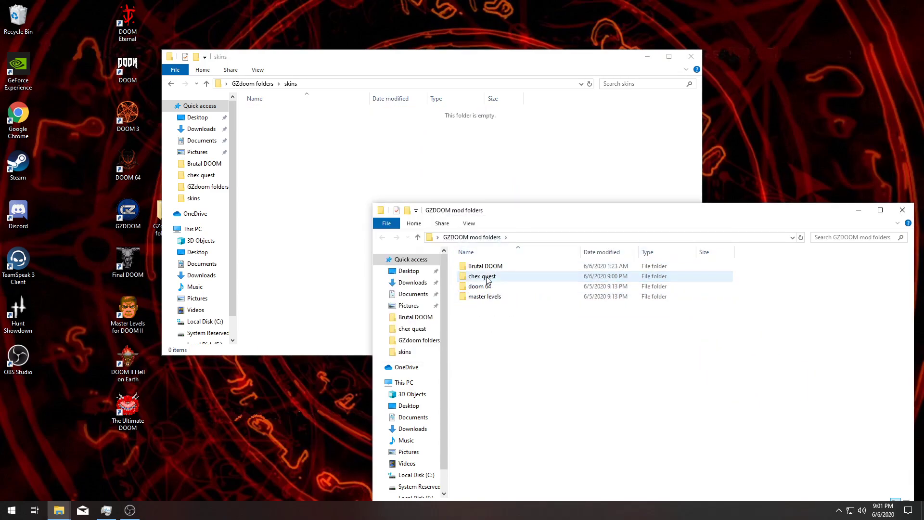
double_click(481, 276)
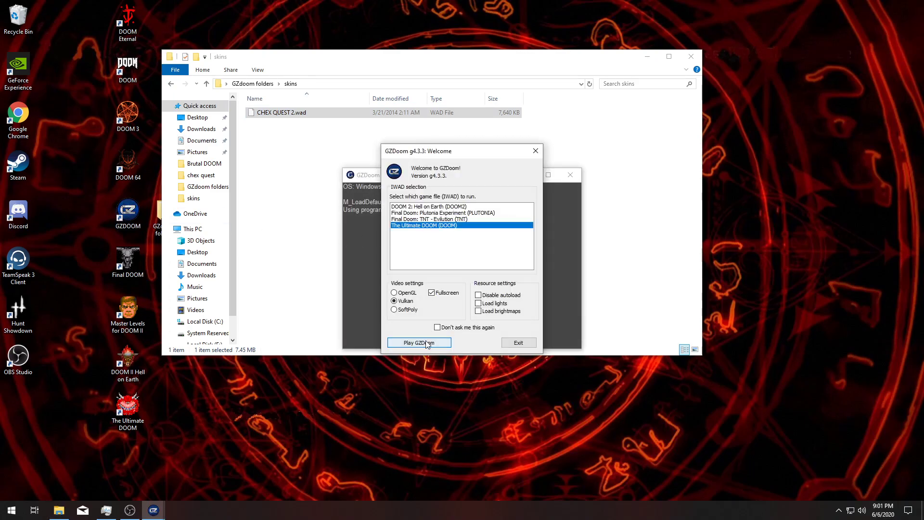
Play GZDoom to run Chex Quest 2, explore the opening city area, then quit via the Escape menu
left_click(419, 342)
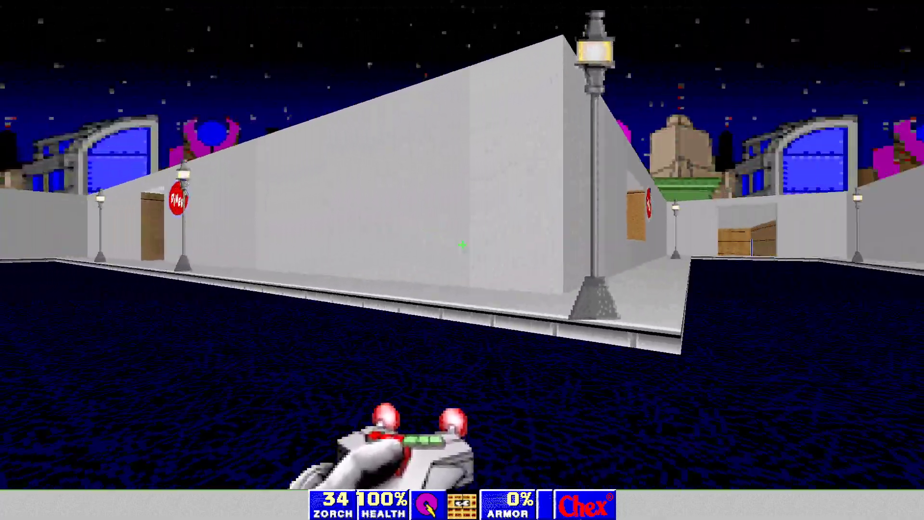
key("Escape")
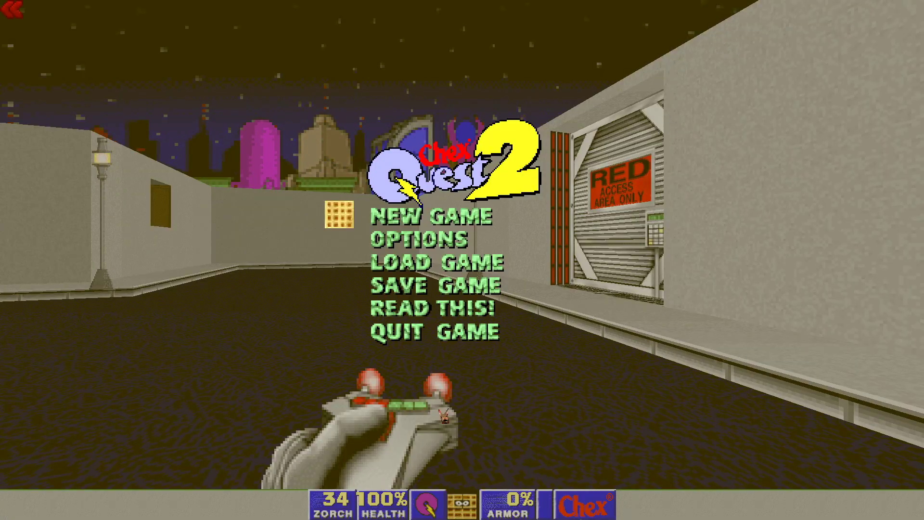
left_click(430, 331)
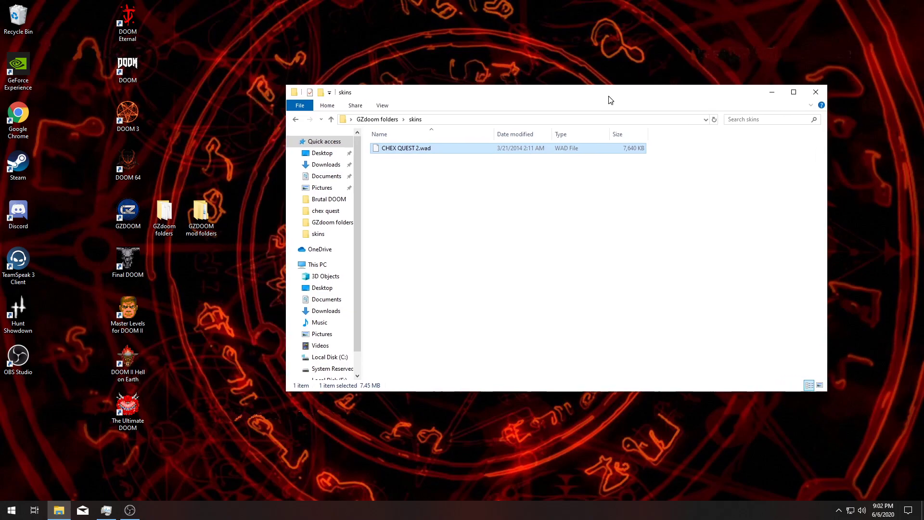
mouse_move(812, 351)
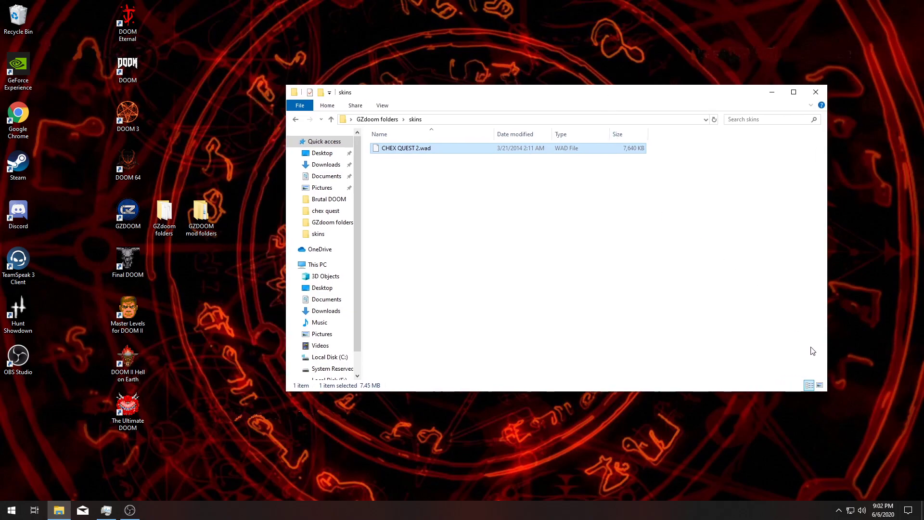